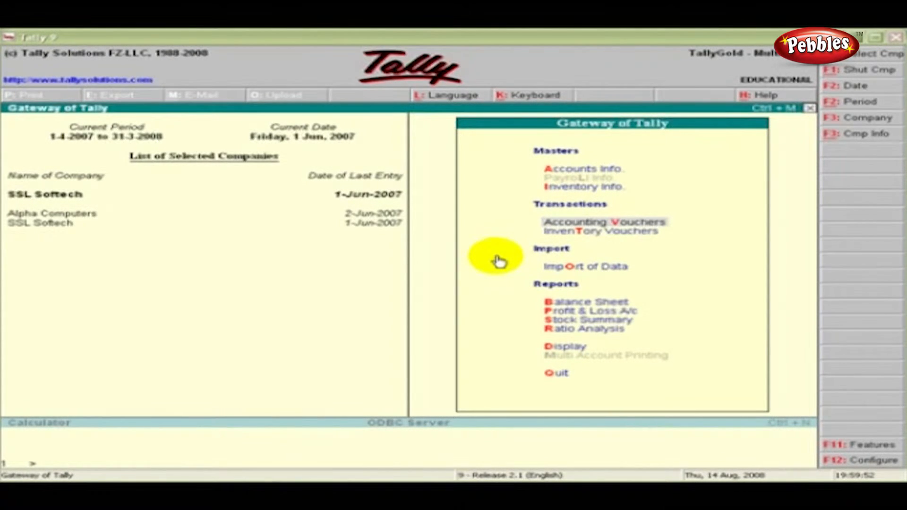
mouse_move(577, 245)
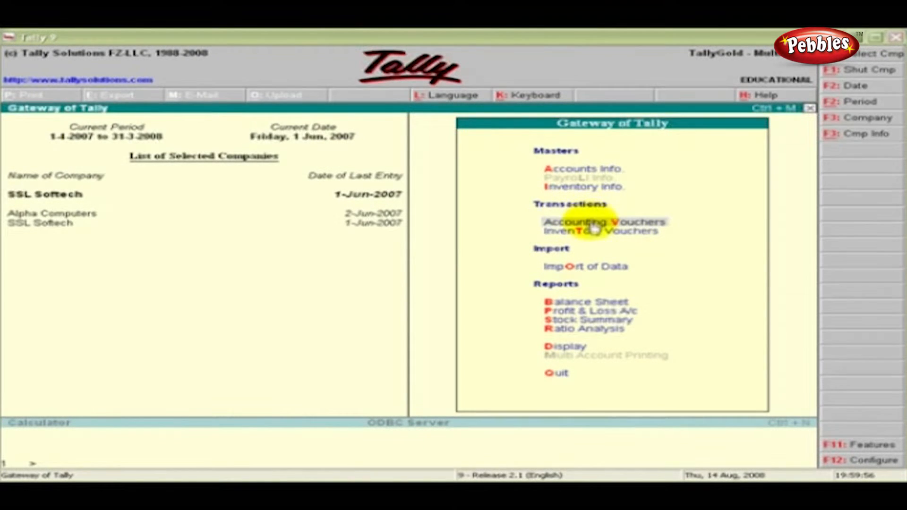
Step: Open a Purchase voucher, then set invoicing to Yes under F11 Accounting Features
click(603, 222)
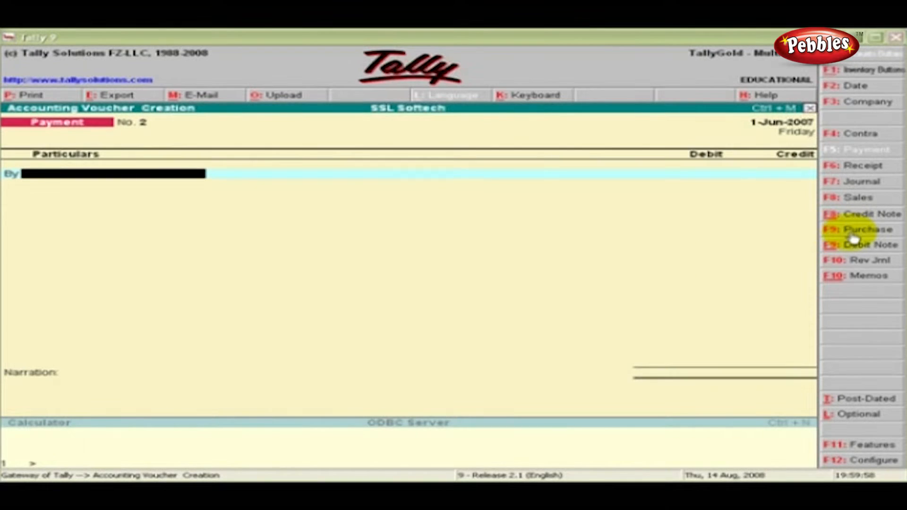
click(861, 230)
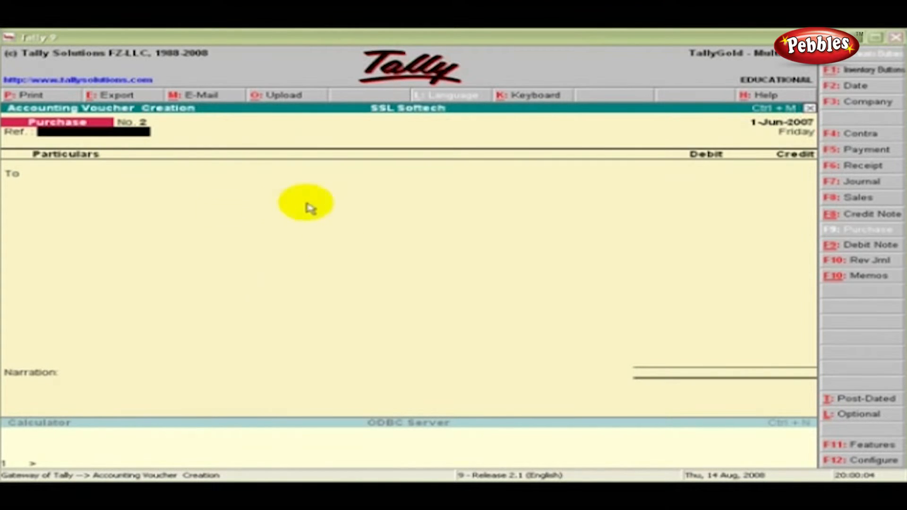
mouse_move(177, 141)
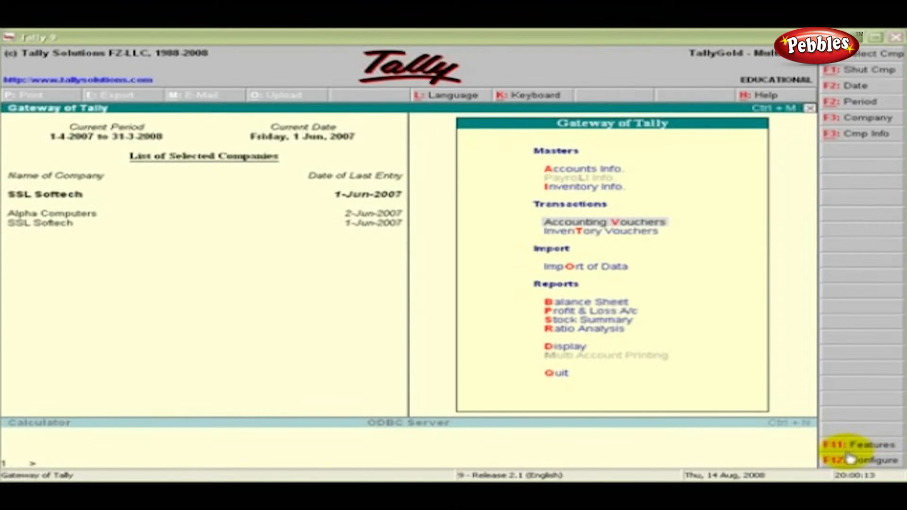
click(862, 445)
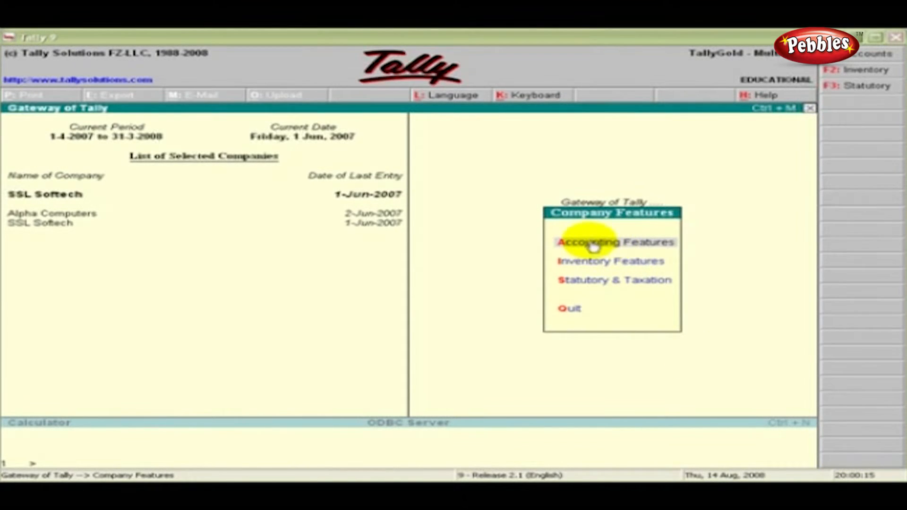
click(594, 242)
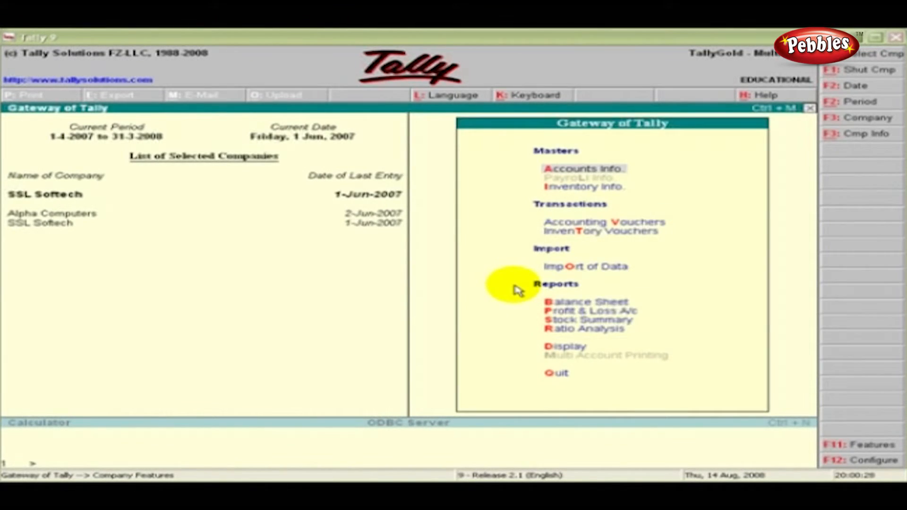
mouse_move(602, 231)
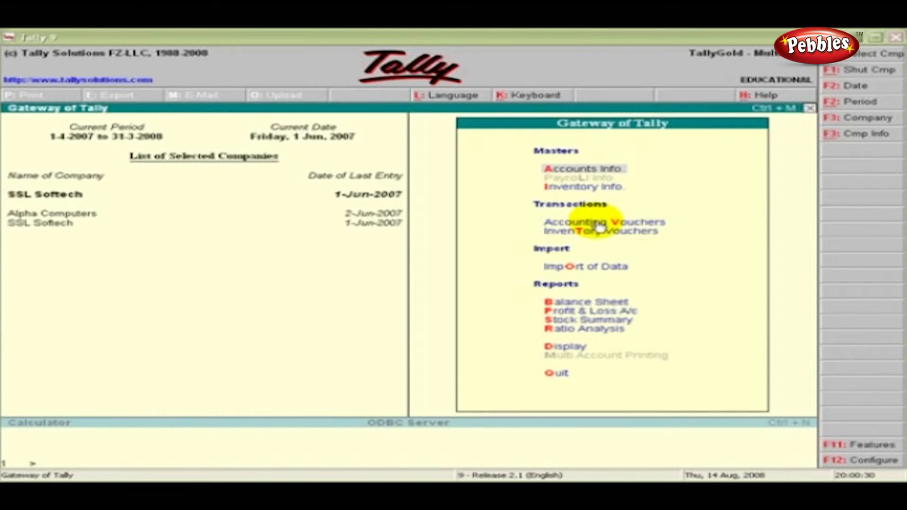
Step: Reopen Accounting Vouchers and switch to Purchase voucher No. 2 in invoice mode
click(602, 223)
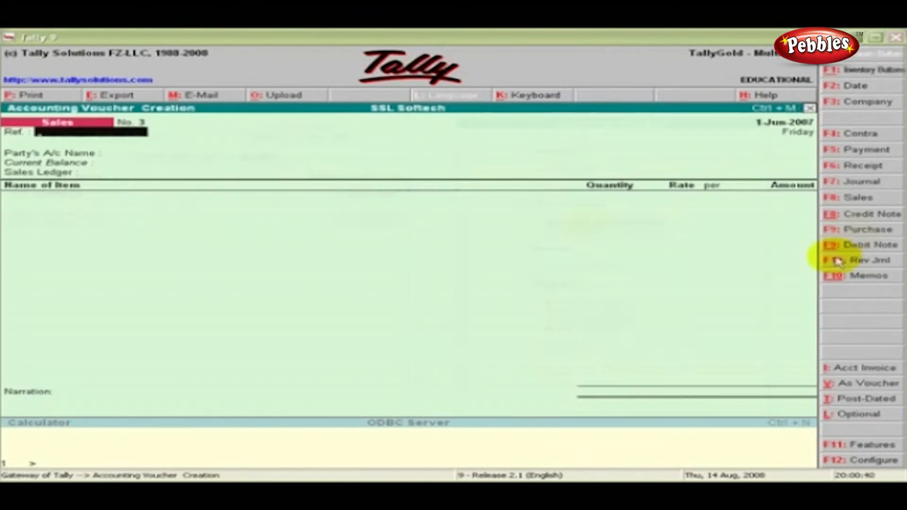
click(864, 228)
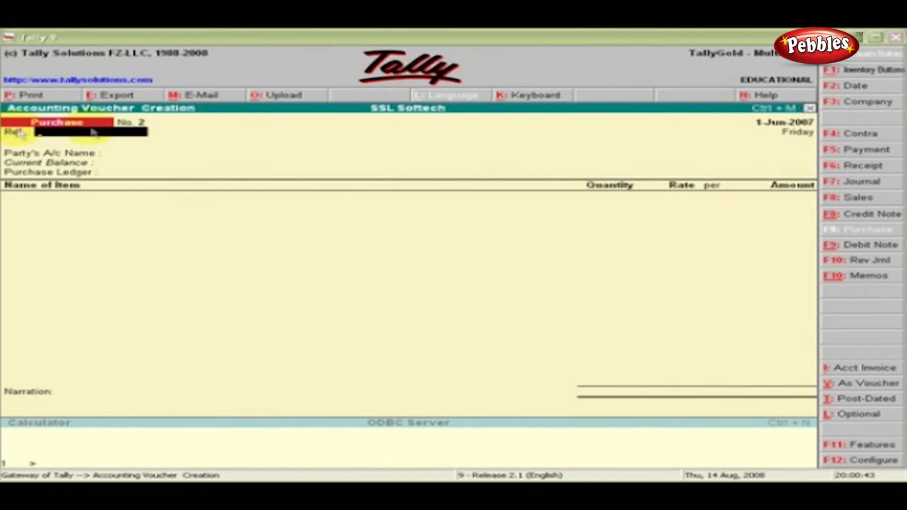
mouse_move(330, 277)
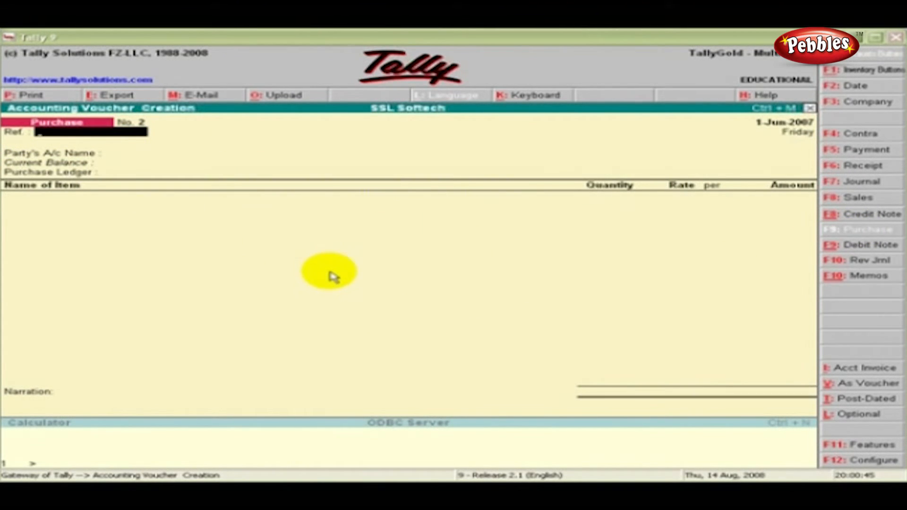
mouse_move(294, 270)
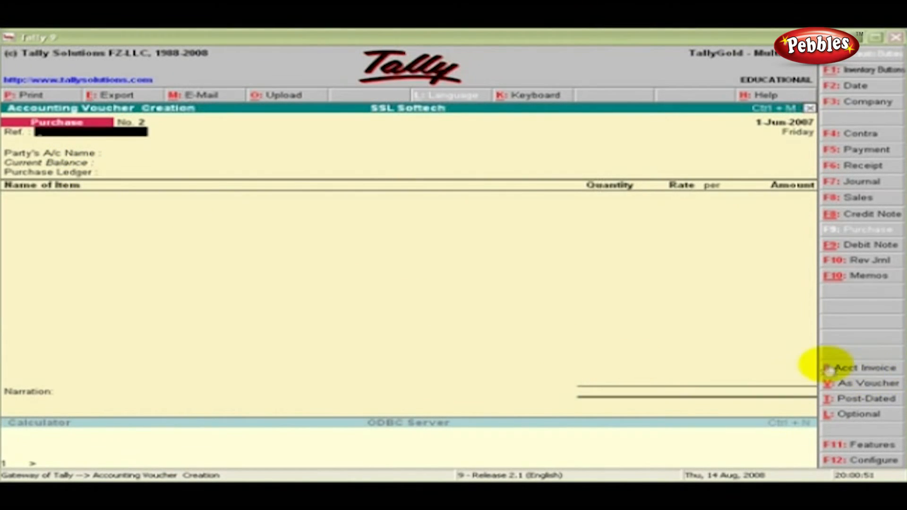
Step: Toggle the Purchase between Acct and Item Invoice twice, then change voucher type to Sales
click(859, 367)
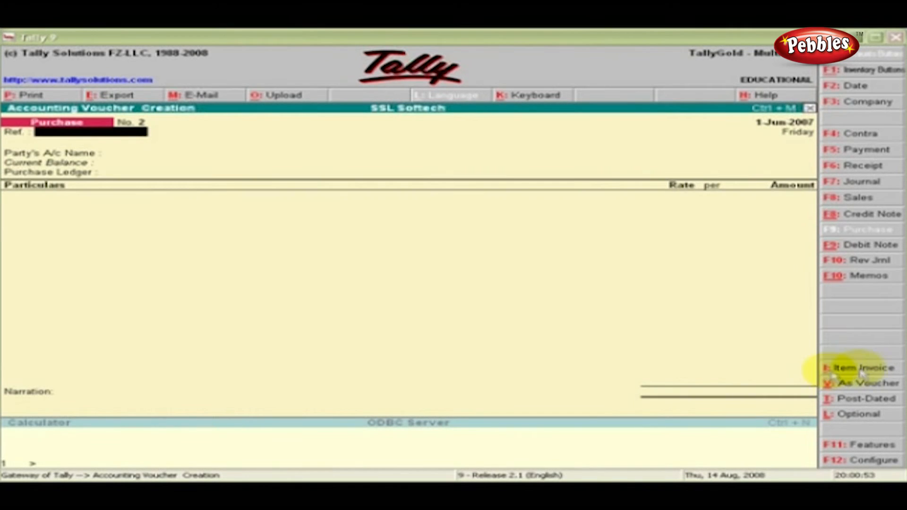
click(856, 368)
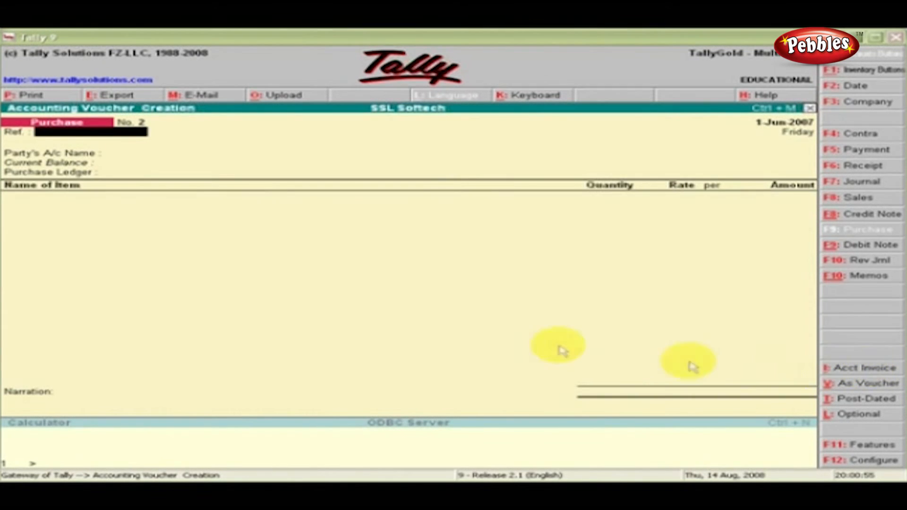
mouse_move(498, 297)
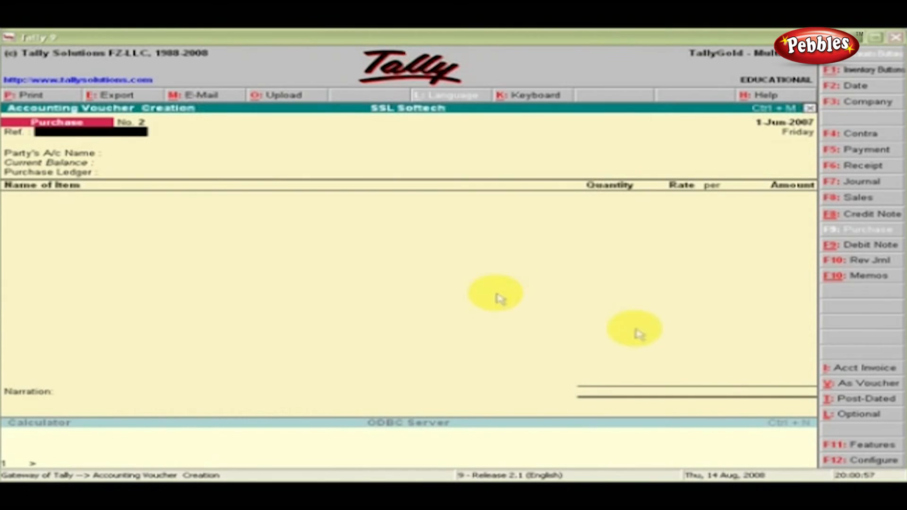
click(859, 367)
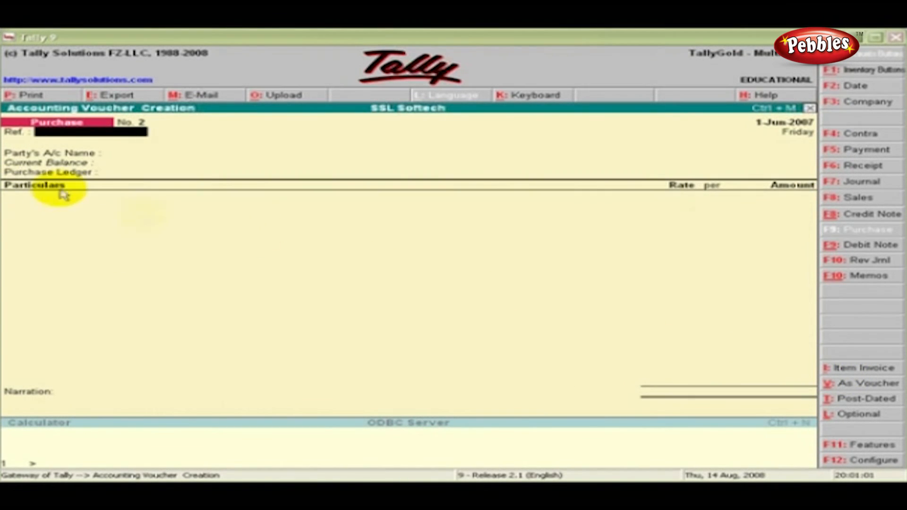
mouse_move(790, 203)
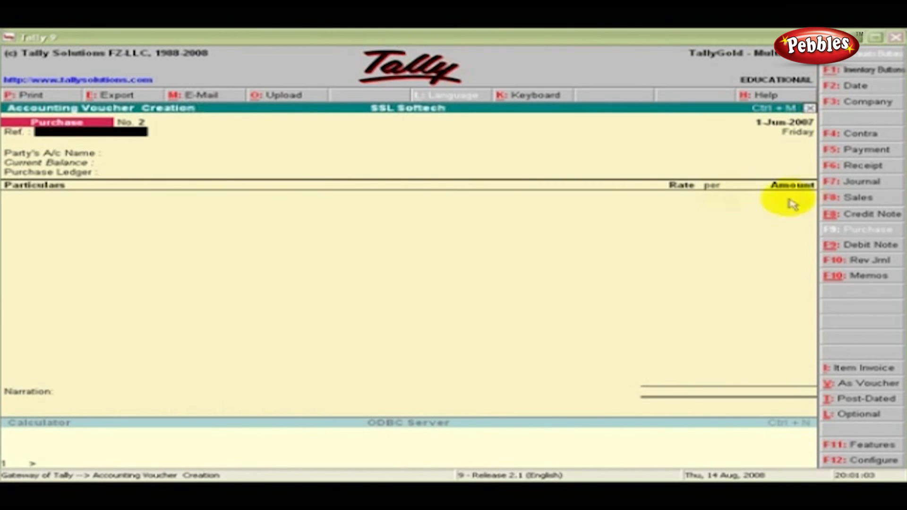
mouse_move(866, 369)
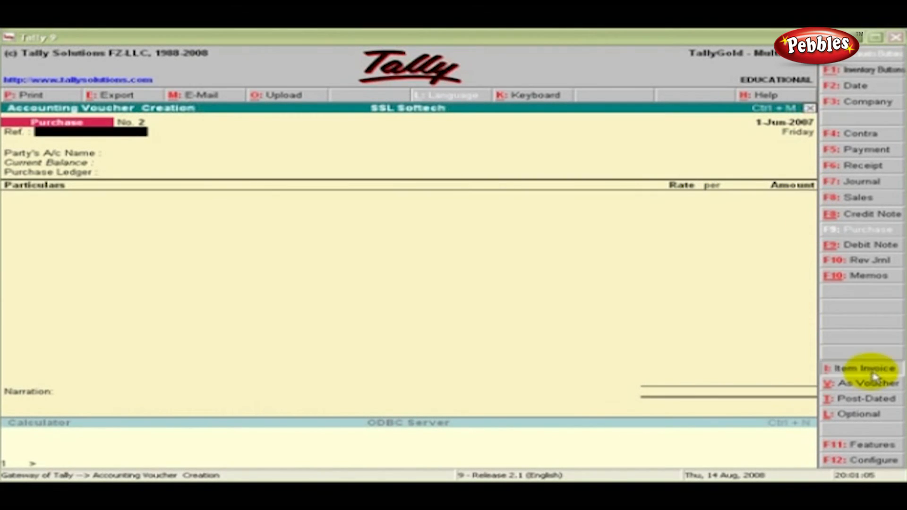
click(862, 368)
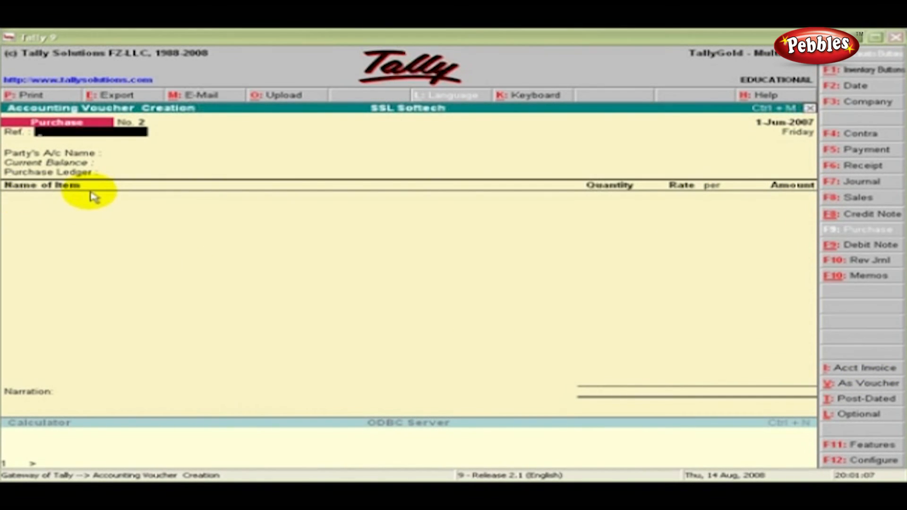
mouse_move(806, 202)
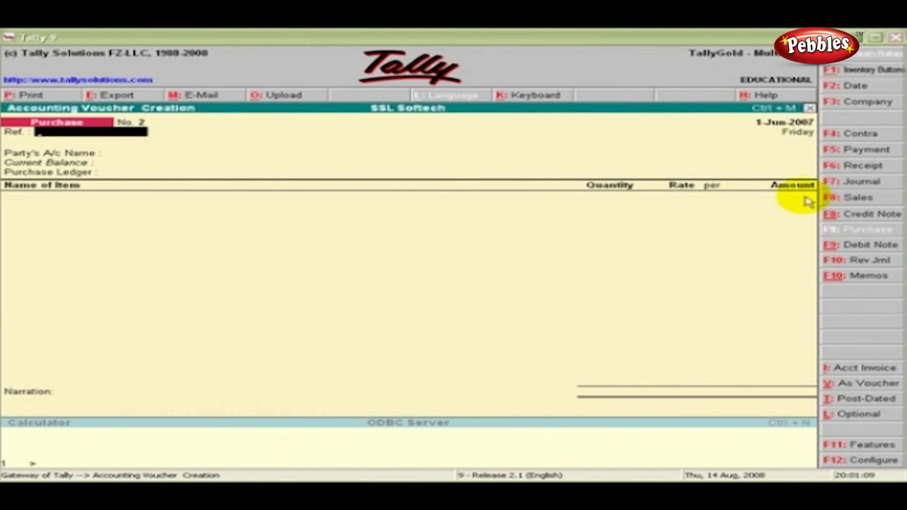
mouse_move(362, 232)
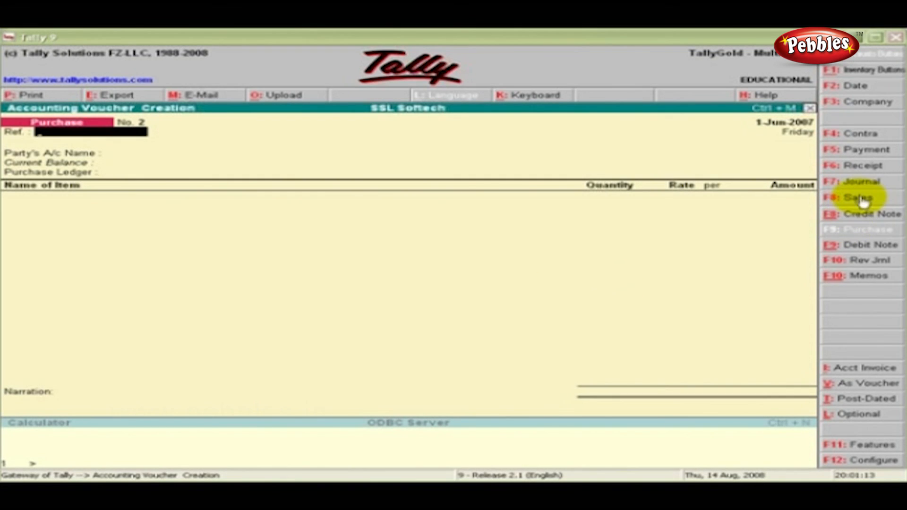
click(858, 199)
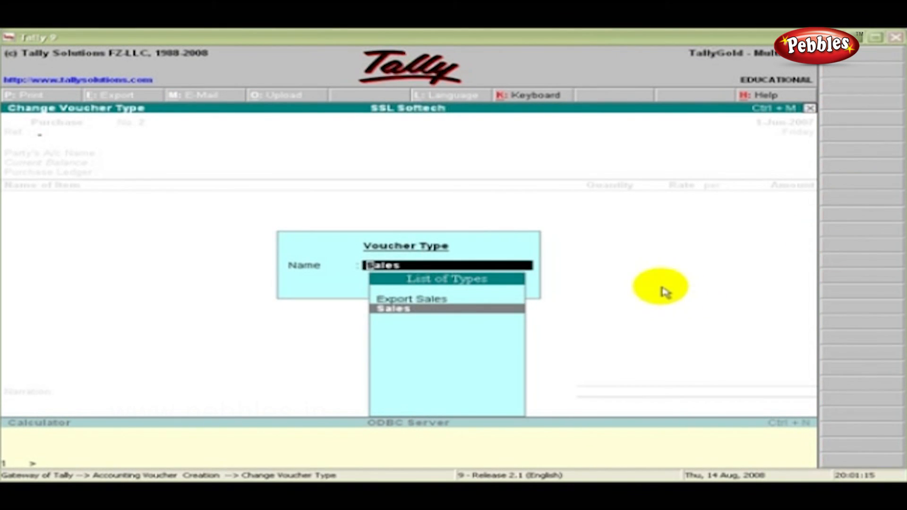